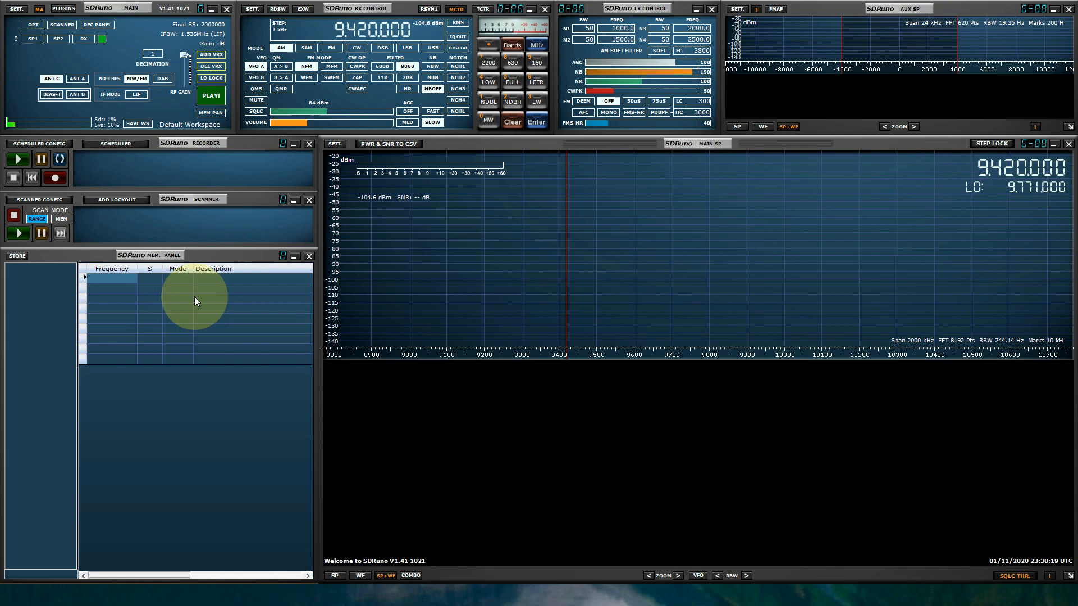
mouse_move(254, 289)
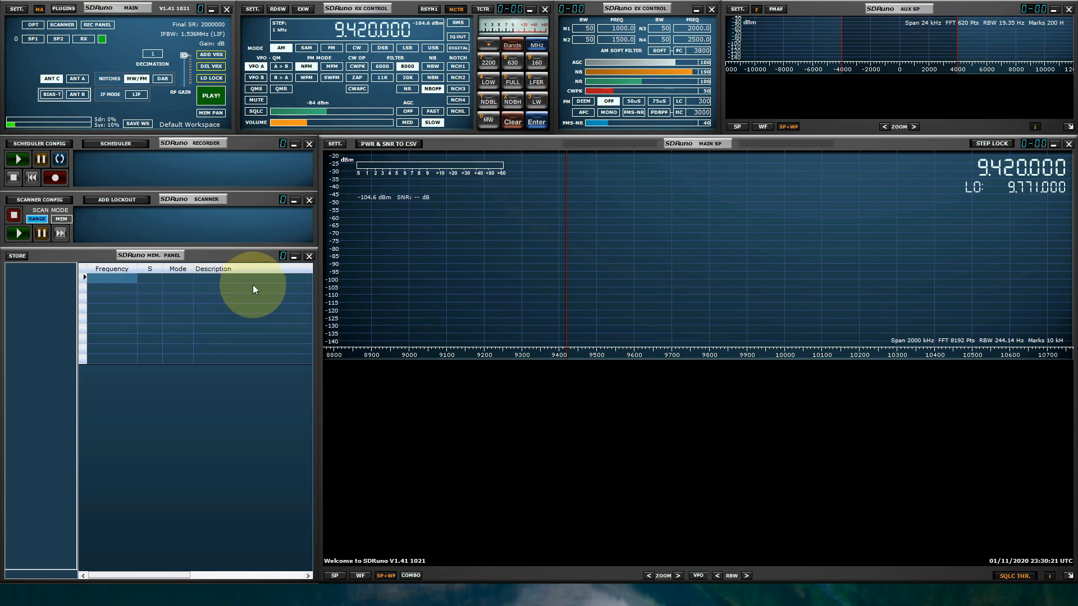
mouse_move(255, 286)
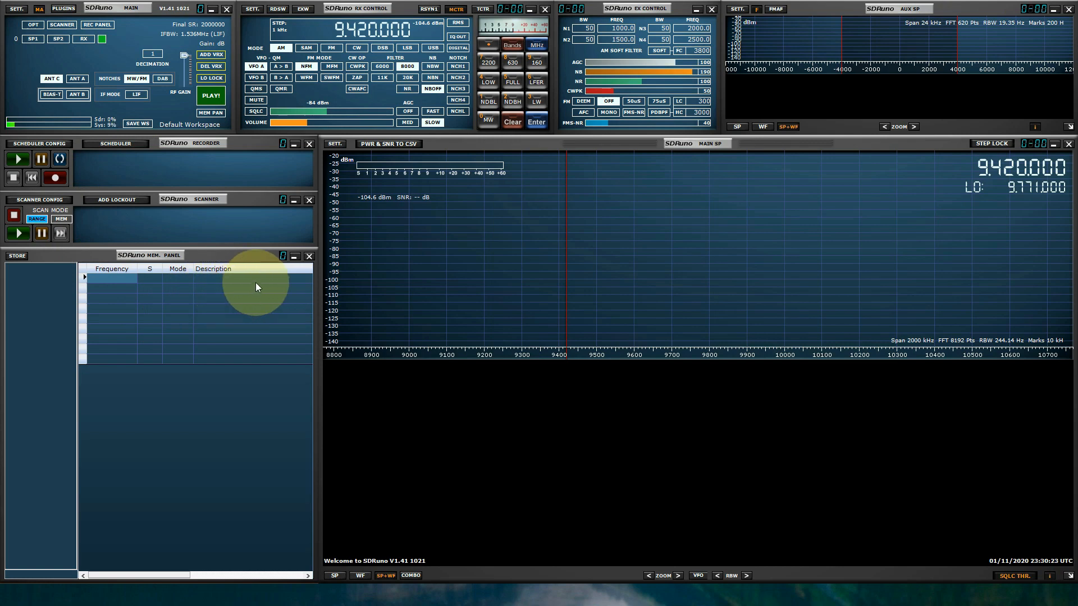
mouse_move(676, 194)
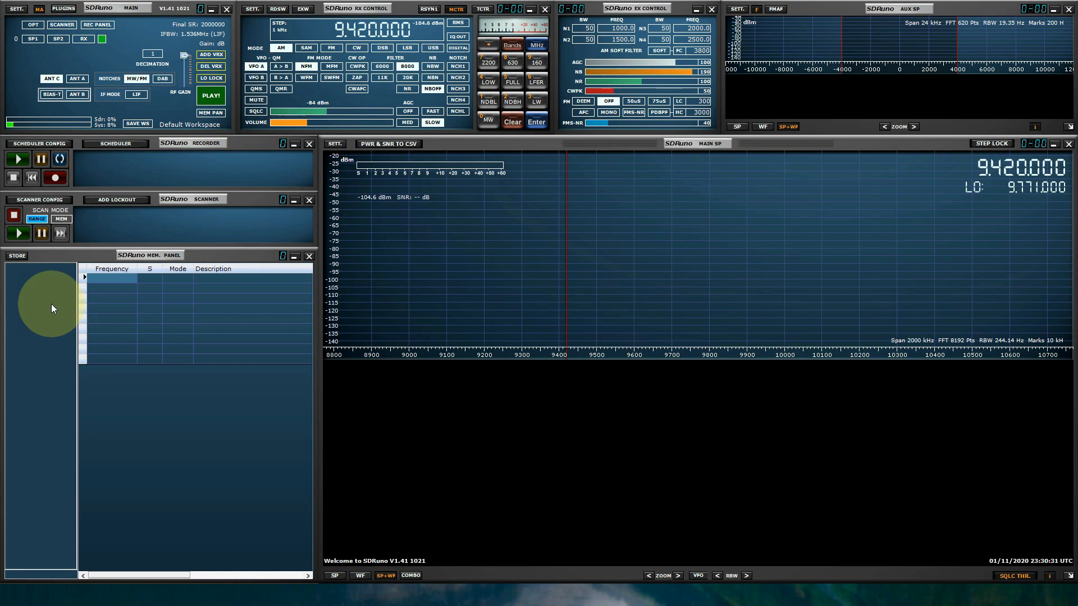
mouse_move(51, 307)
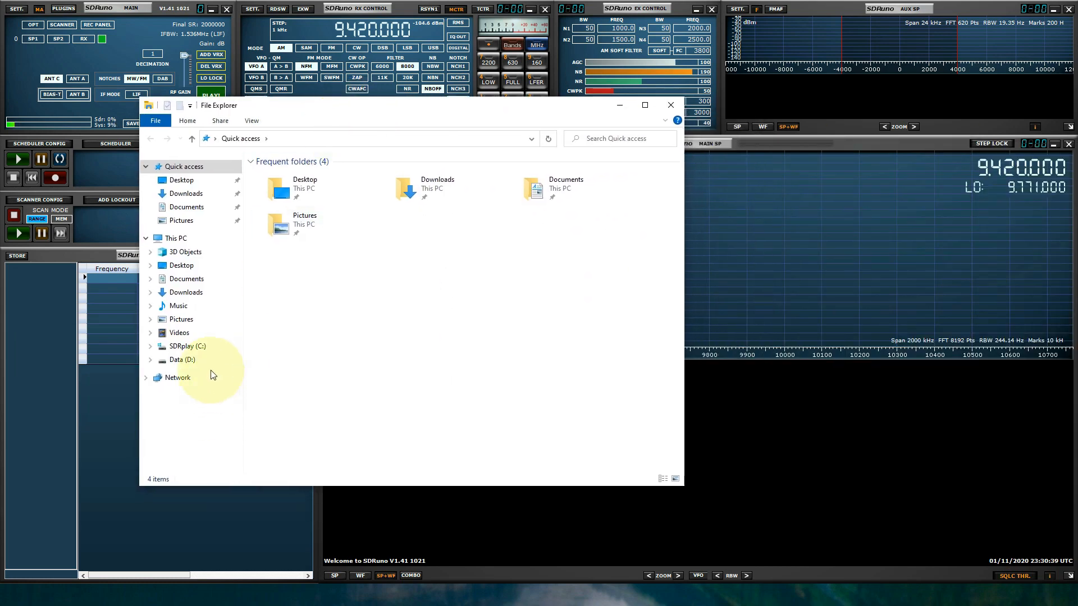
Create a new folder named SDRuno inside the Documents folder
left_click(186, 279)
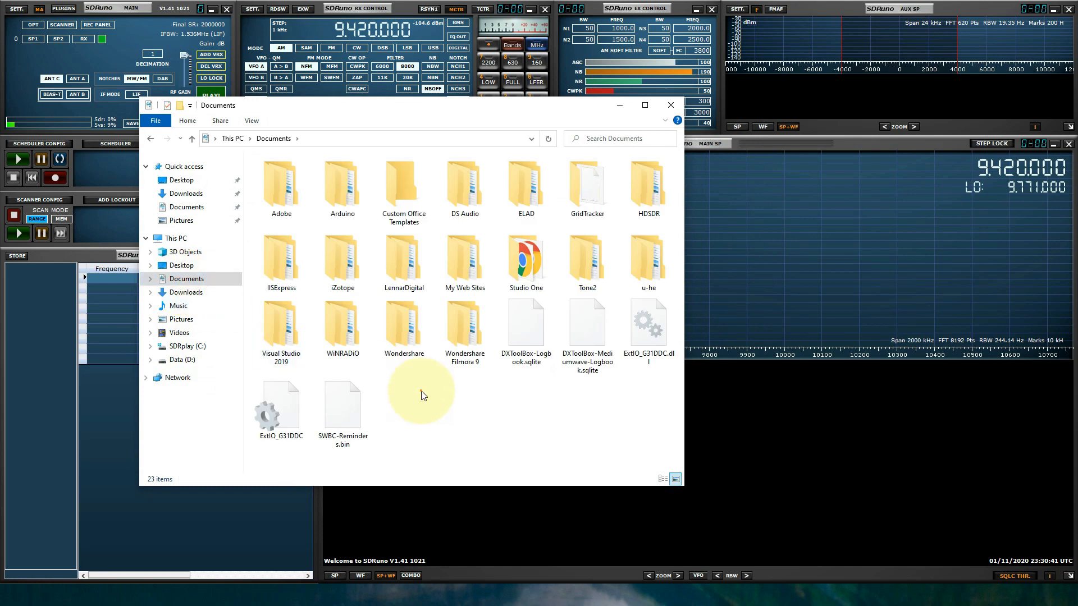
right_click(421, 395)
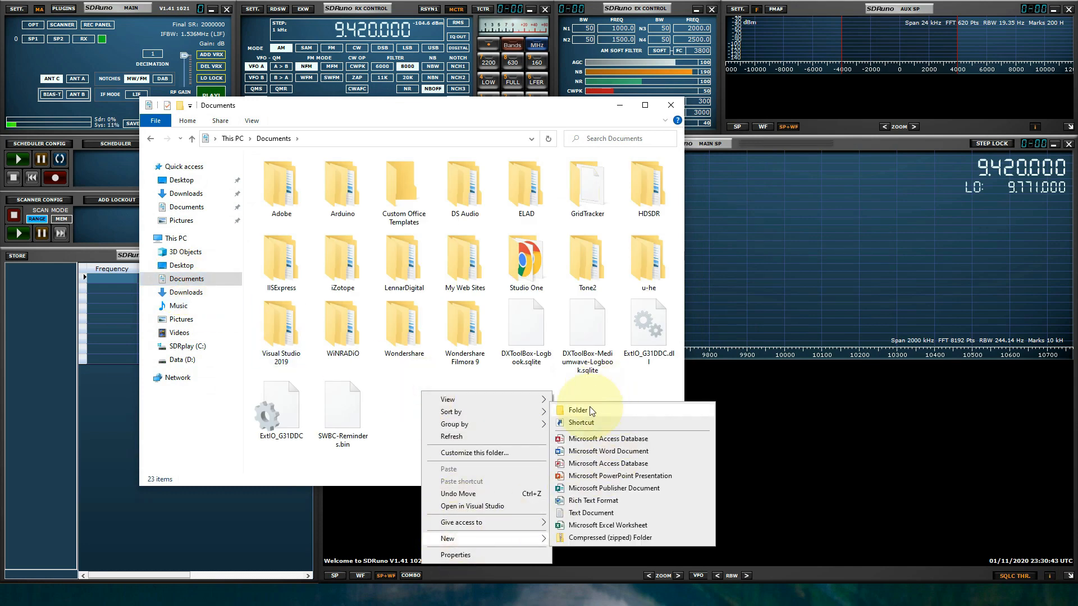
left_click(577, 410)
type("SDRuno")
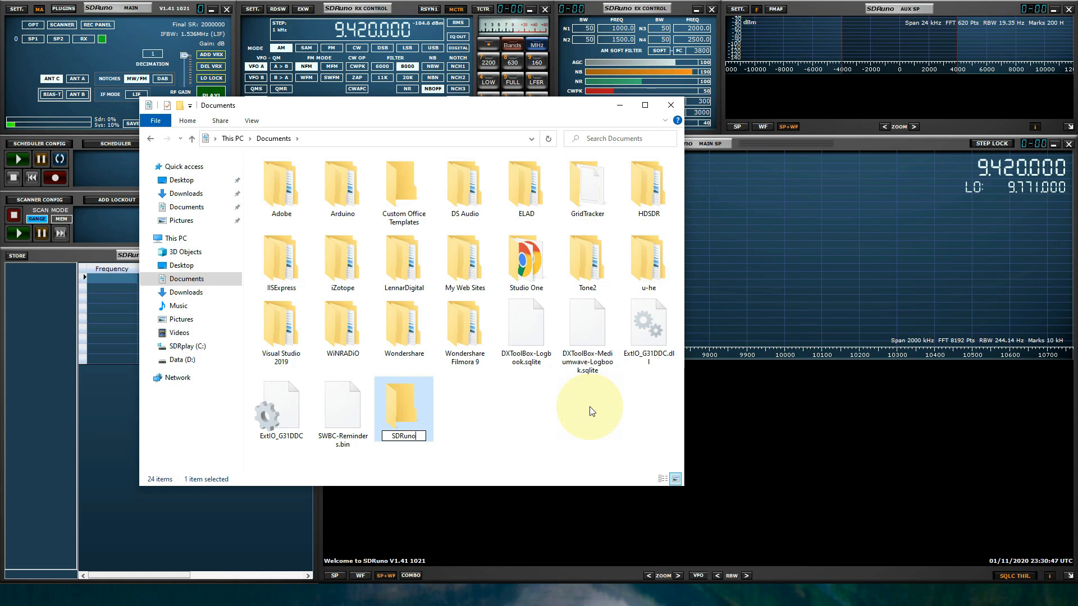
left_click(502, 439)
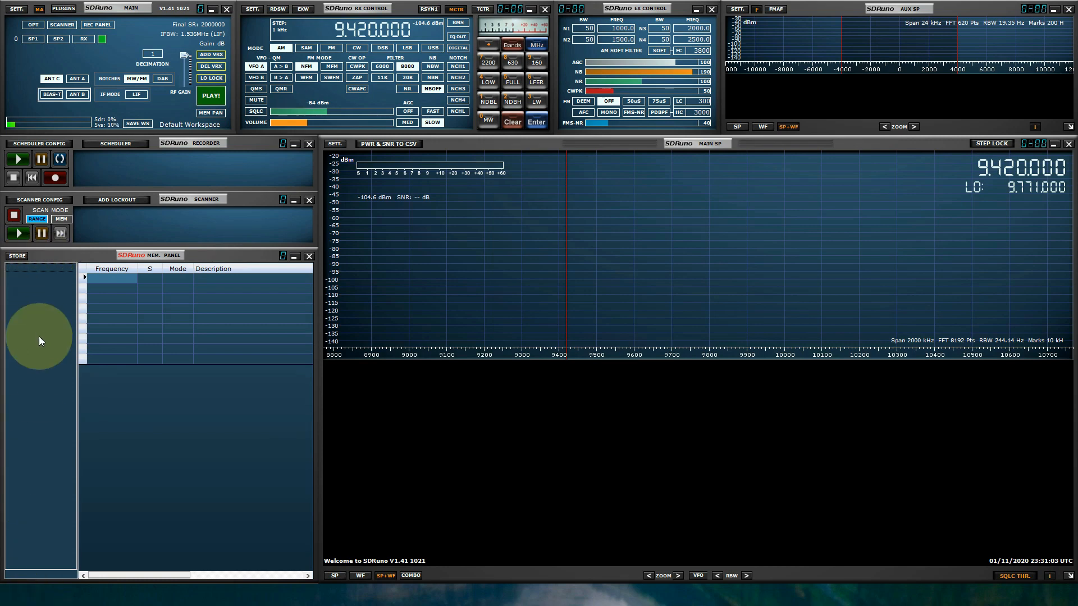
mouse_move(36, 299)
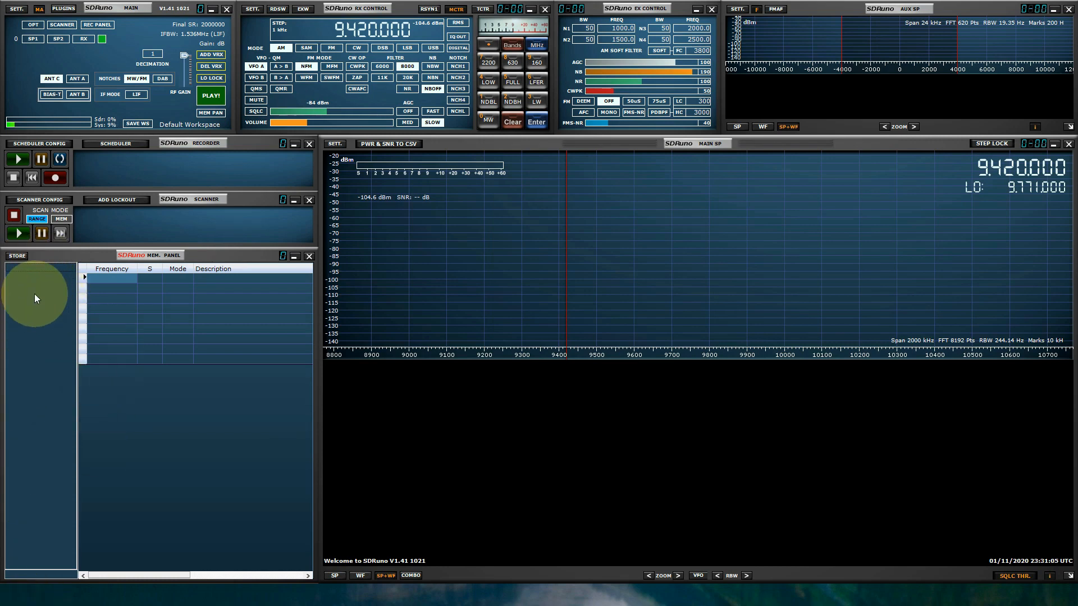
Point the memory panel's banks folder at Documents\SDRuno
right_click(38, 298)
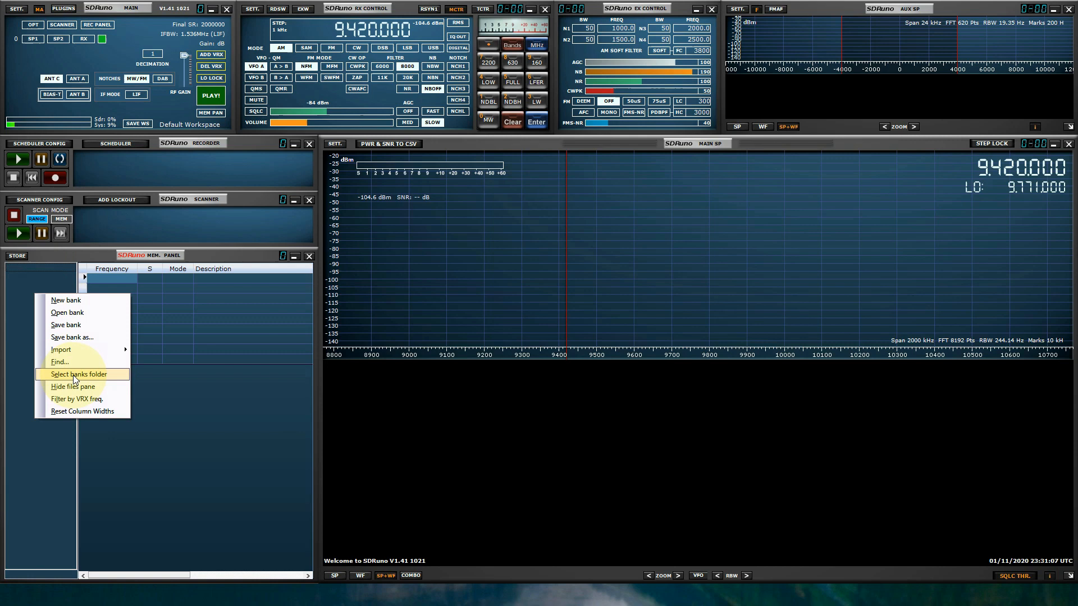
left_click(78, 374)
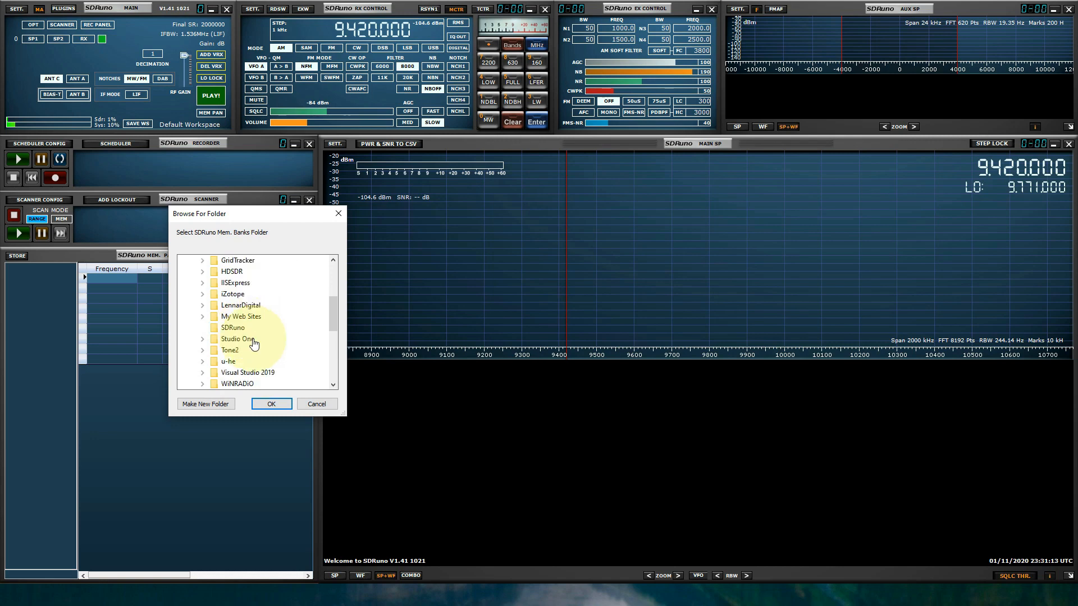
mouse_move(237, 339)
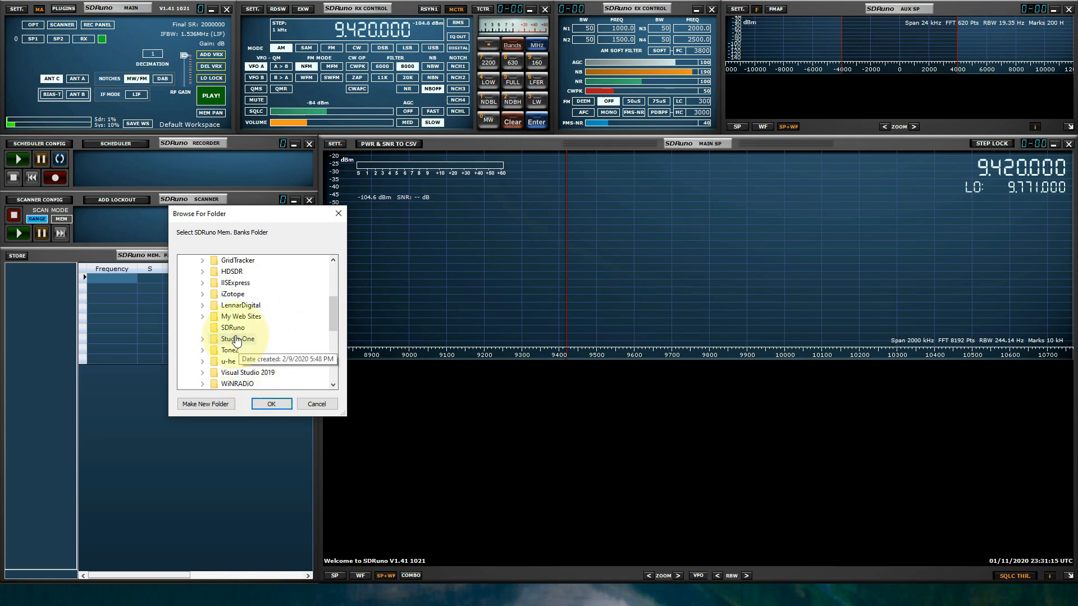
left_click(270, 403)
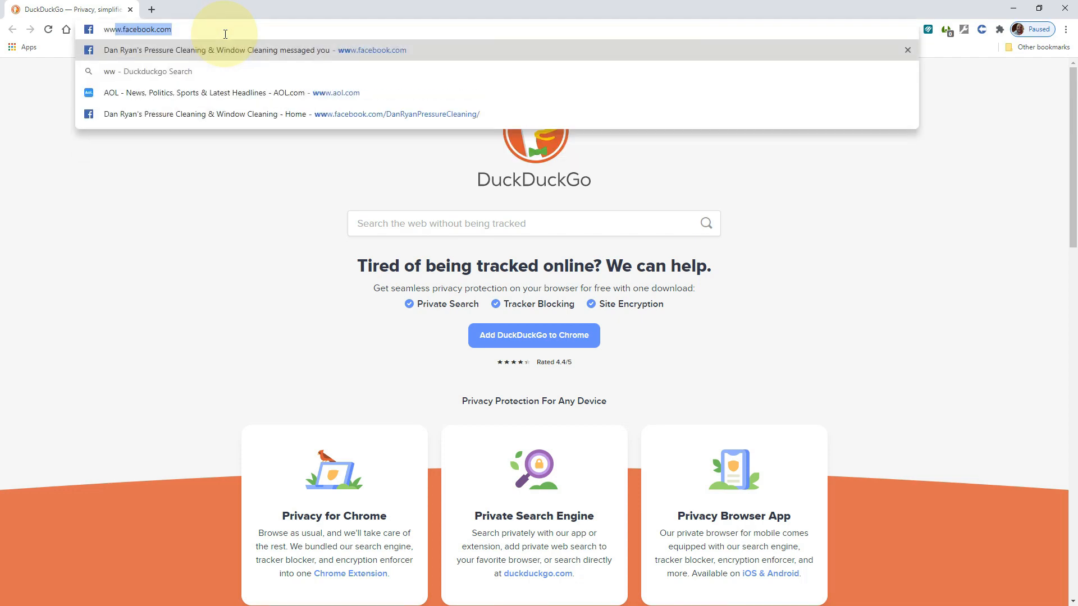
type("www.sdrplay.com/support/scp/")
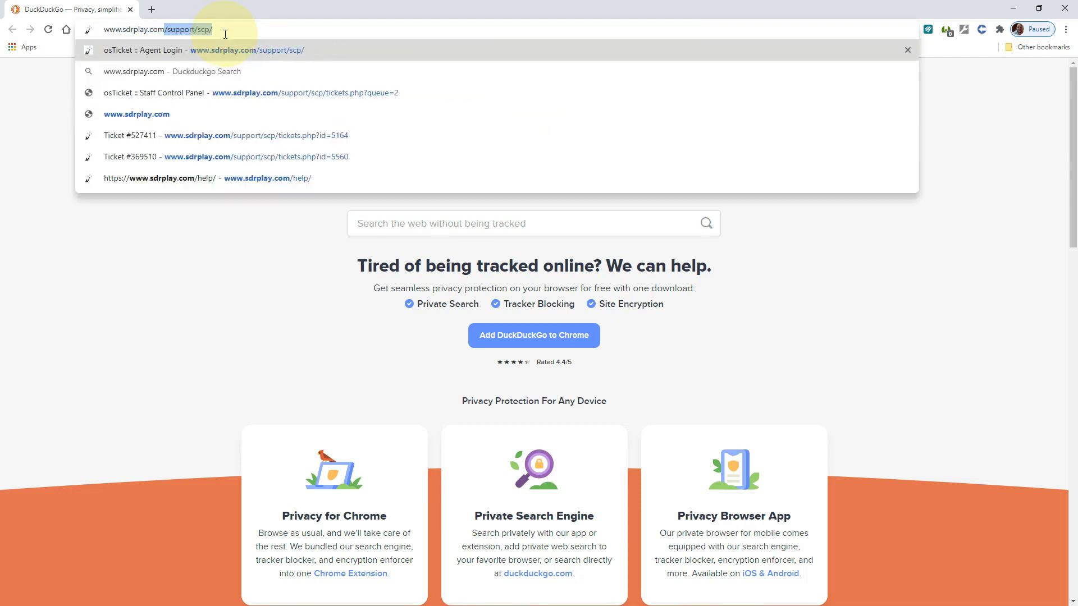
left_click(136, 114)
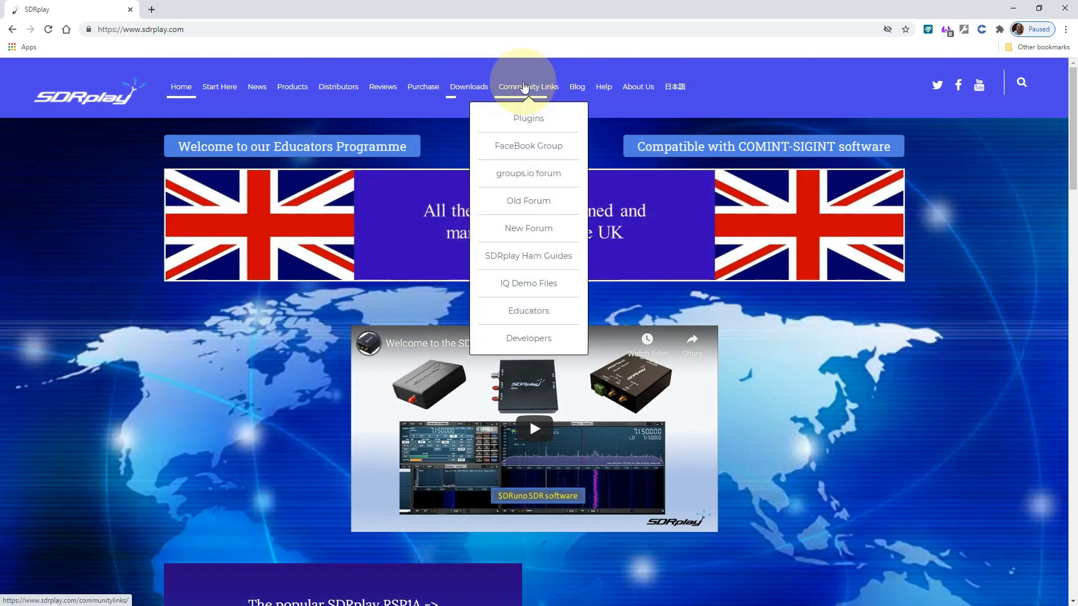
mouse_move(528, 256)
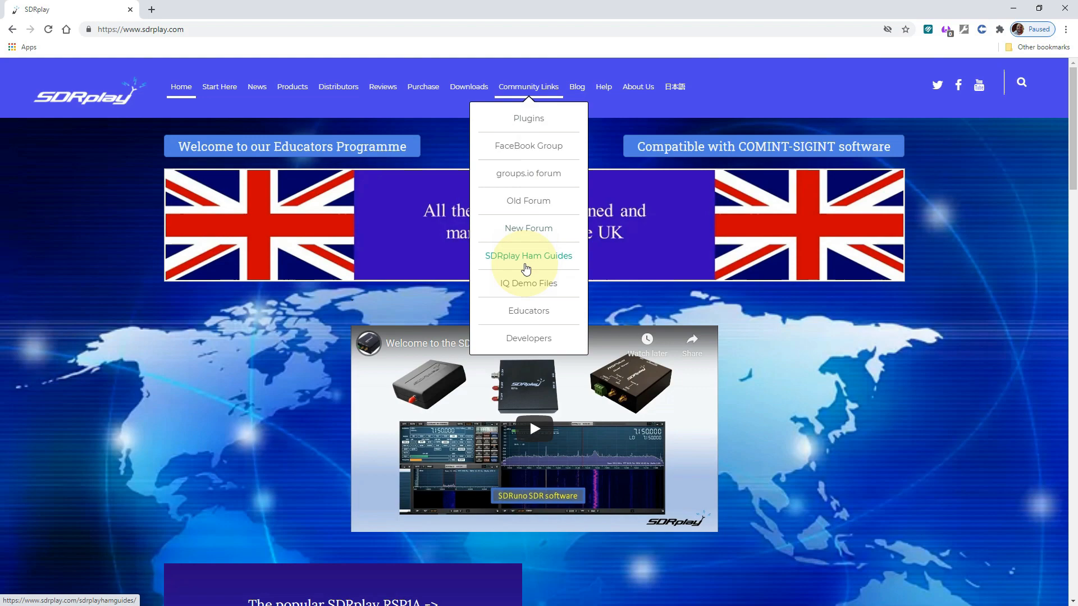
Download the SDRuno frequency banks zip from the SDRplay Ham Guides page
left_click(528, 256)
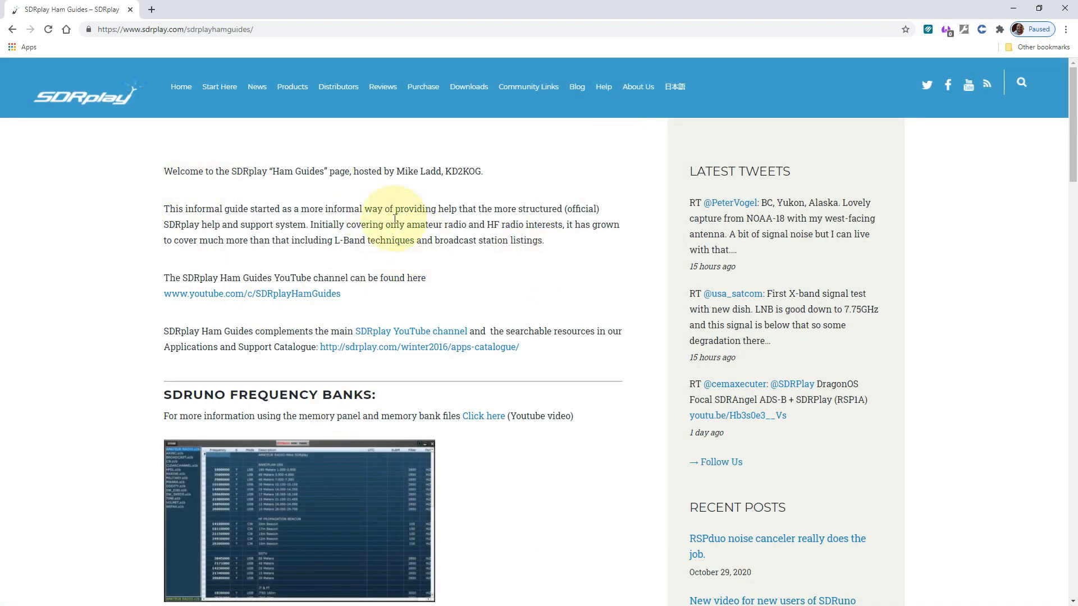
scroll("down", 3)
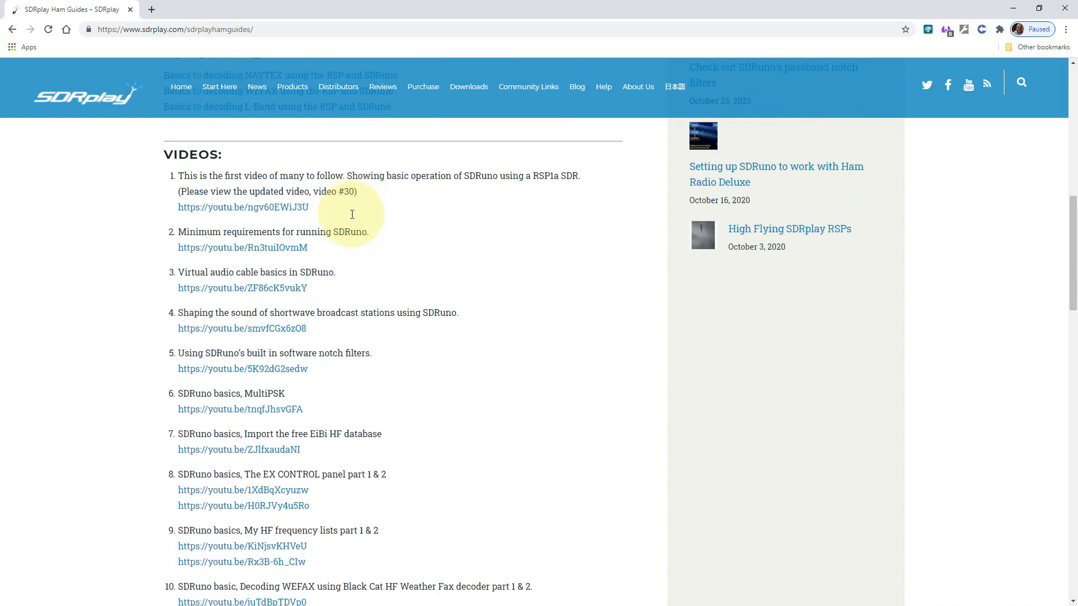
scroll("up", 3)
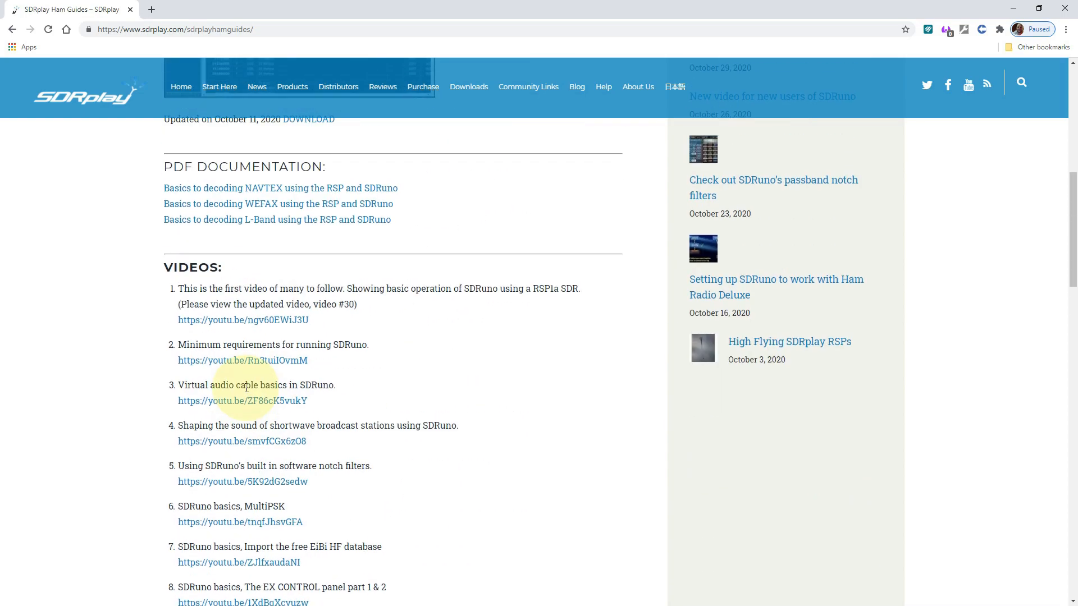
scroll("up", 3)
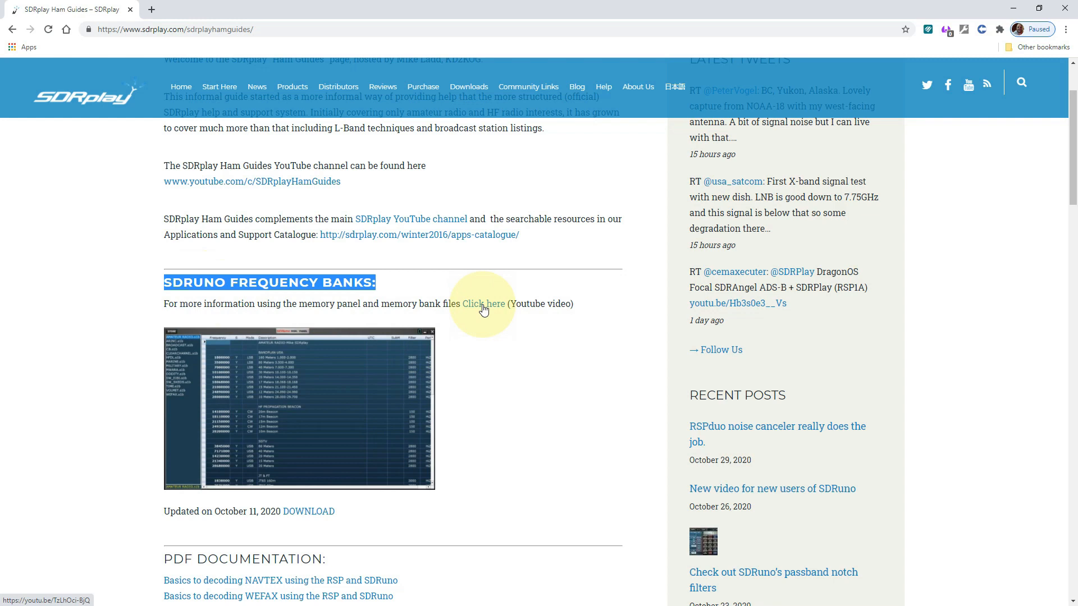
mouse_move(497, 310)
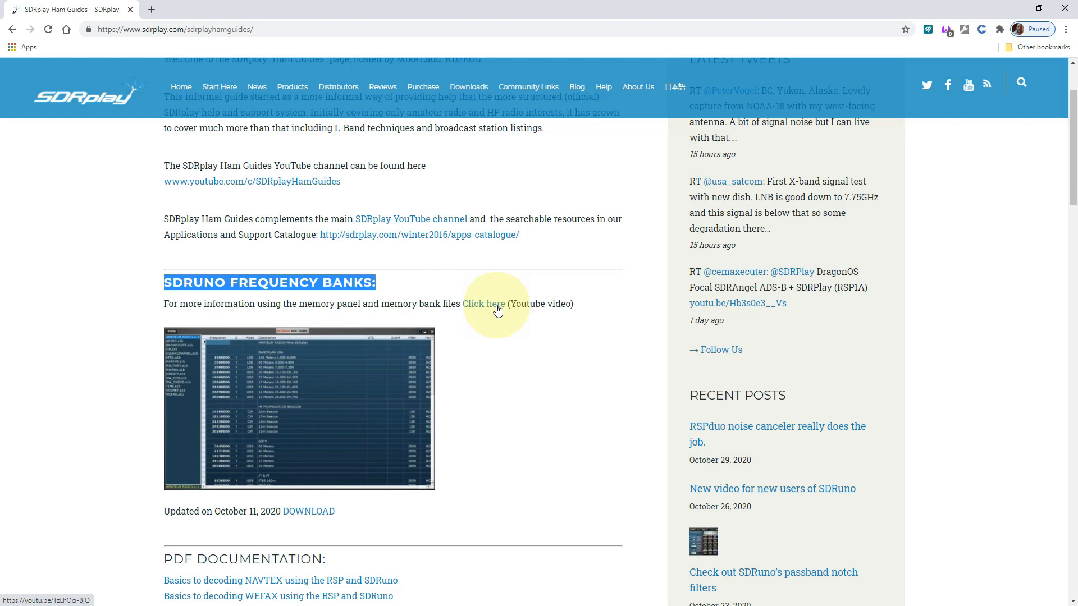
mouse_move(308, 512)
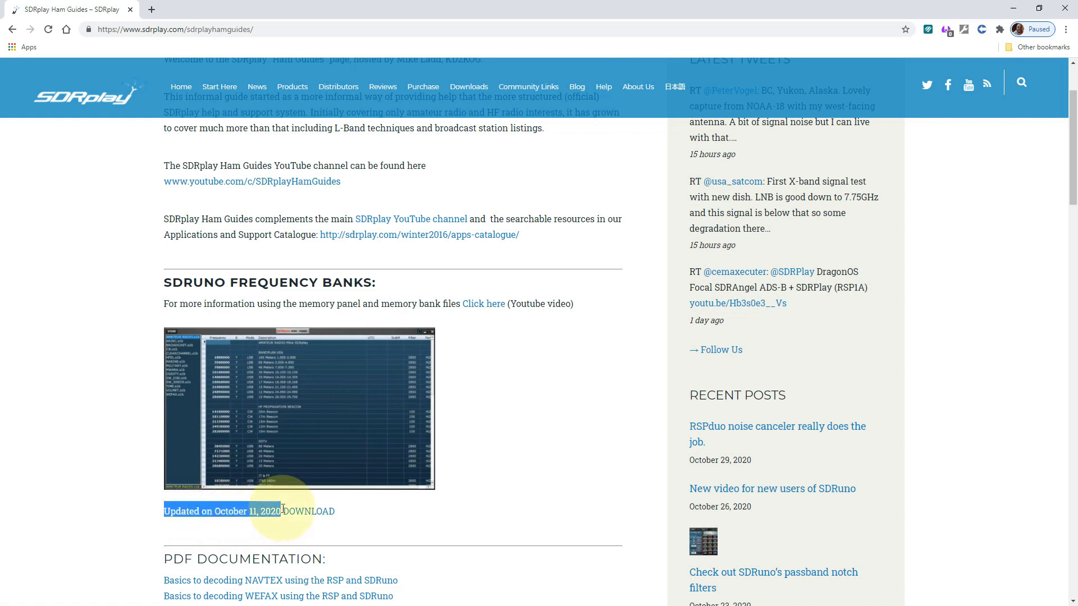
left_click(308, 510)
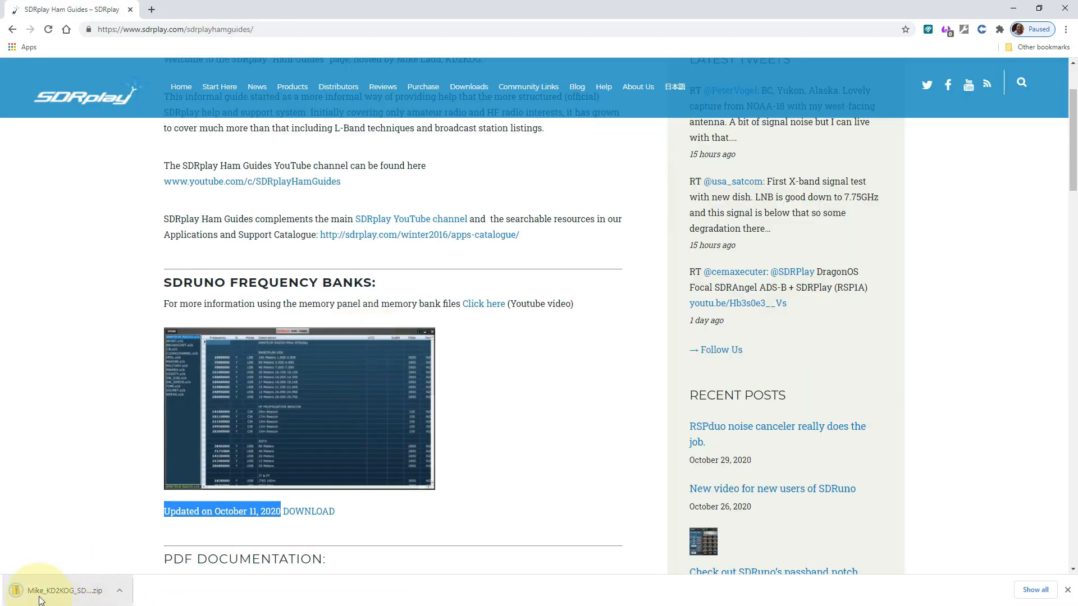
mouse_move(997, 131)
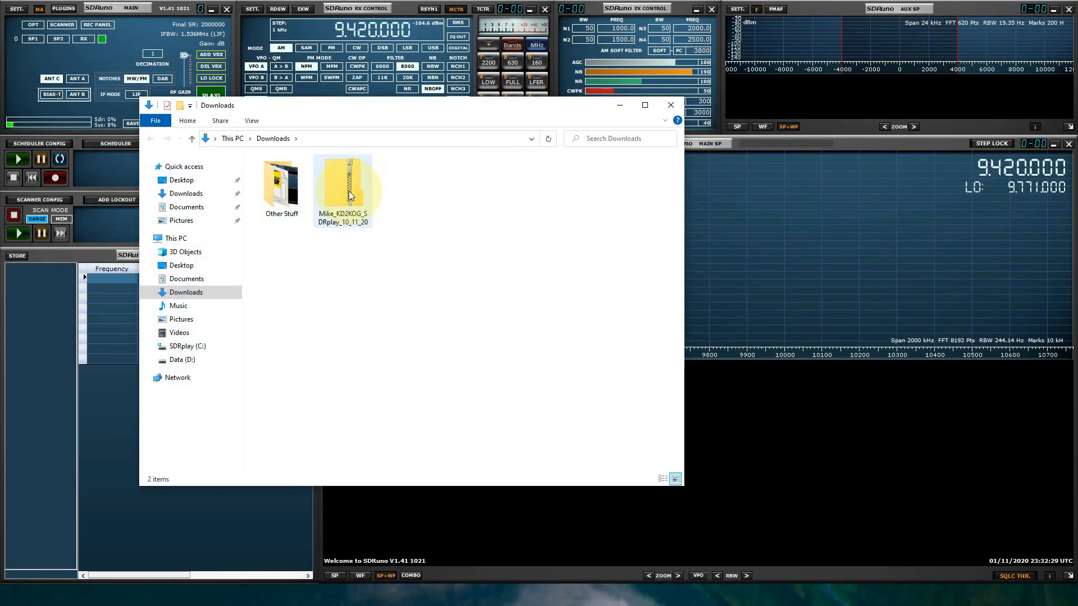
Select all the .s1b bank files inside the downloaded frequency banks zip
double_click(342, 181)
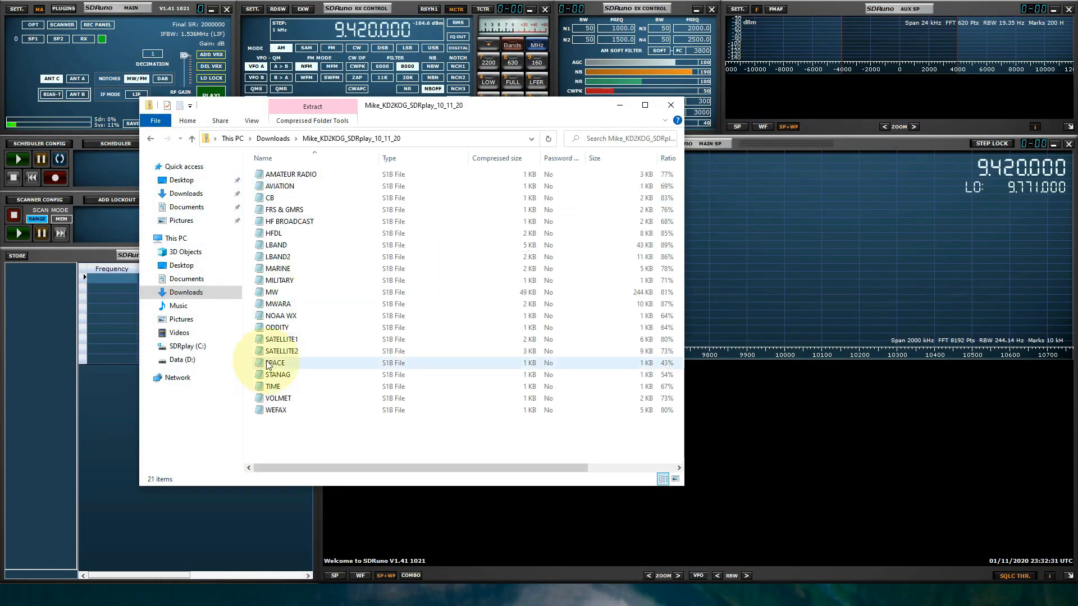
left_click(276, 410)
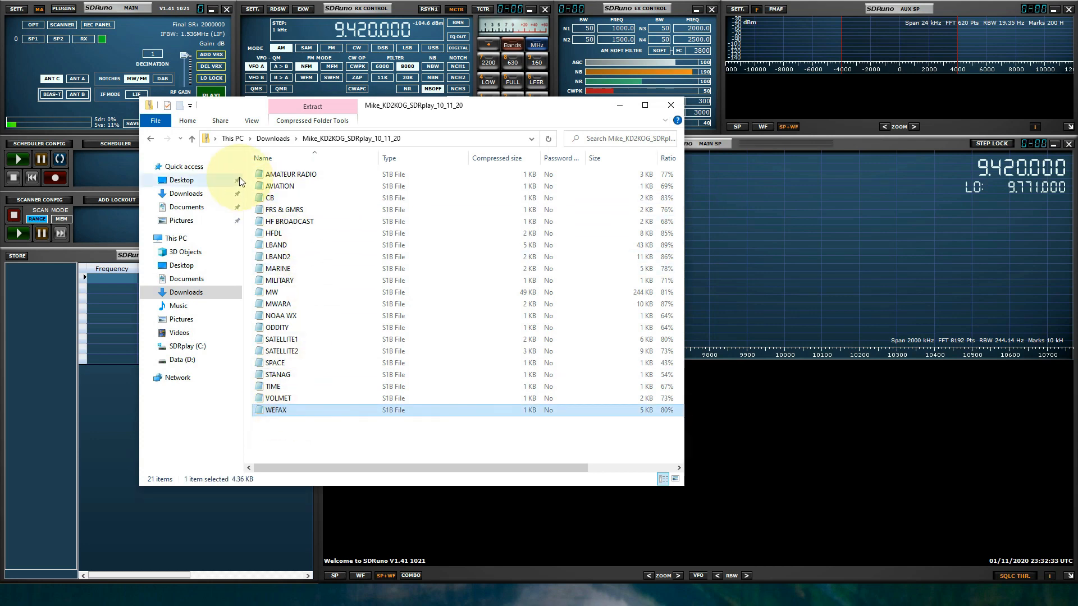
key("Ctrl+A")
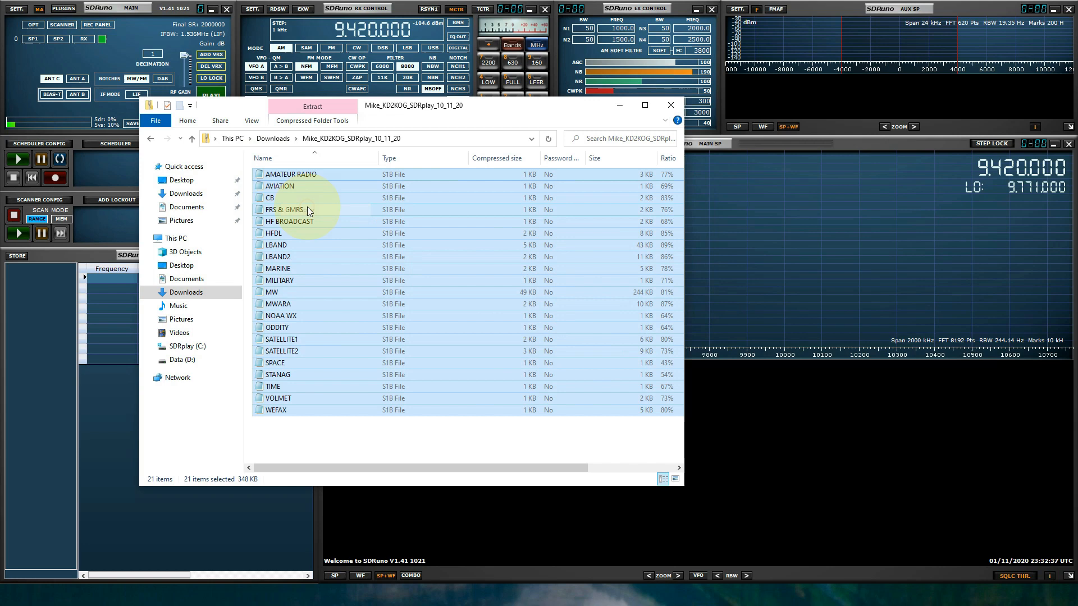
Paste the bank files into Documents\SDRuno and close File Explorer
left_click(186, 279)
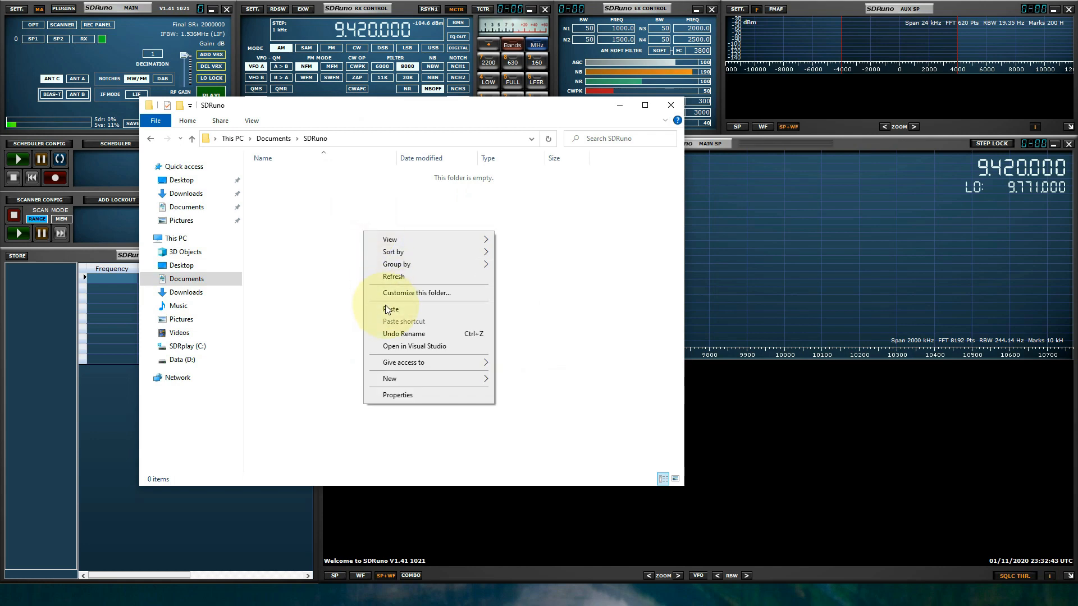
left_click(389, 308)
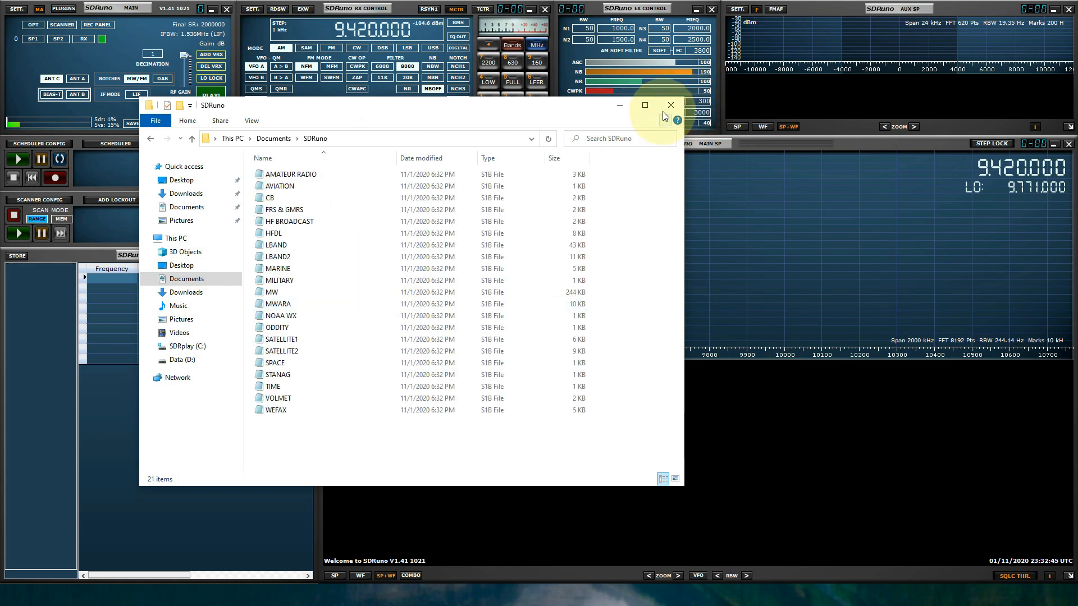
left_click(669, 105)
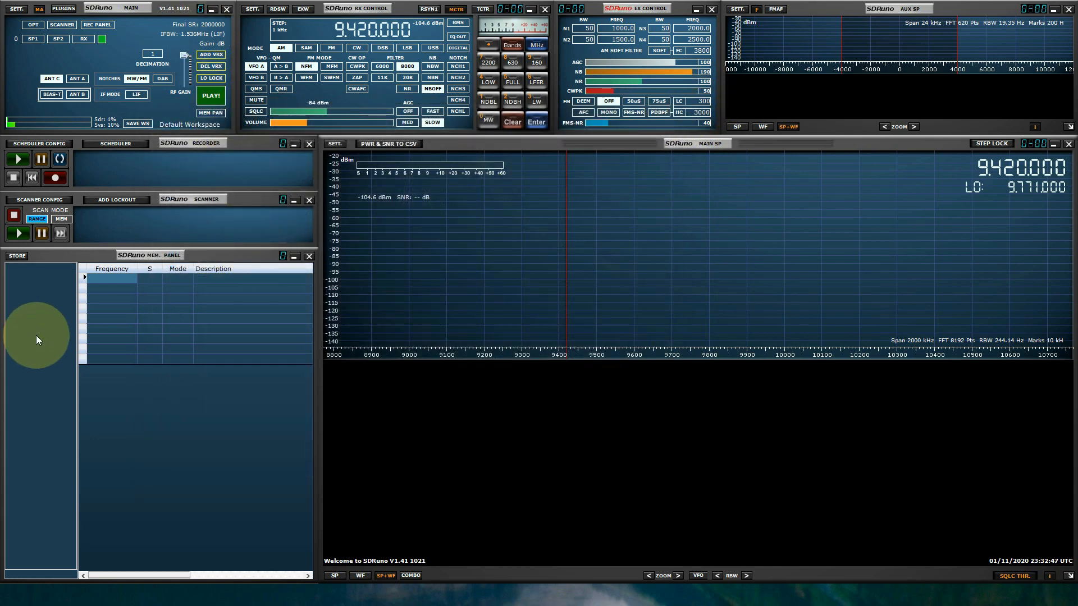
Reselect Documents\SDRuno as the banks folder and load the MW.s1b bank
right_click(38, 339)
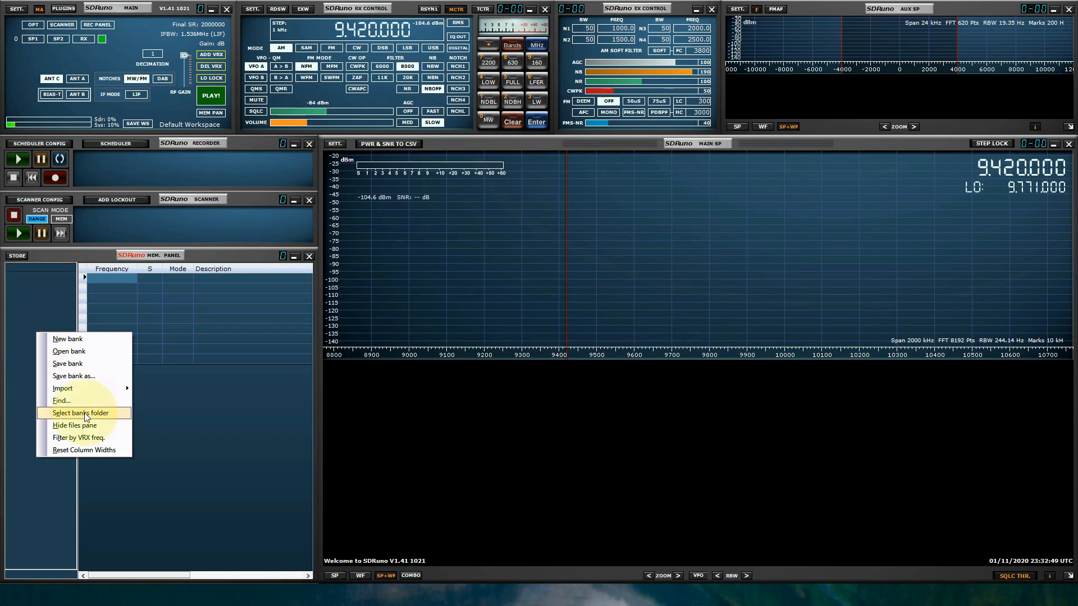
left_click(80, 412)
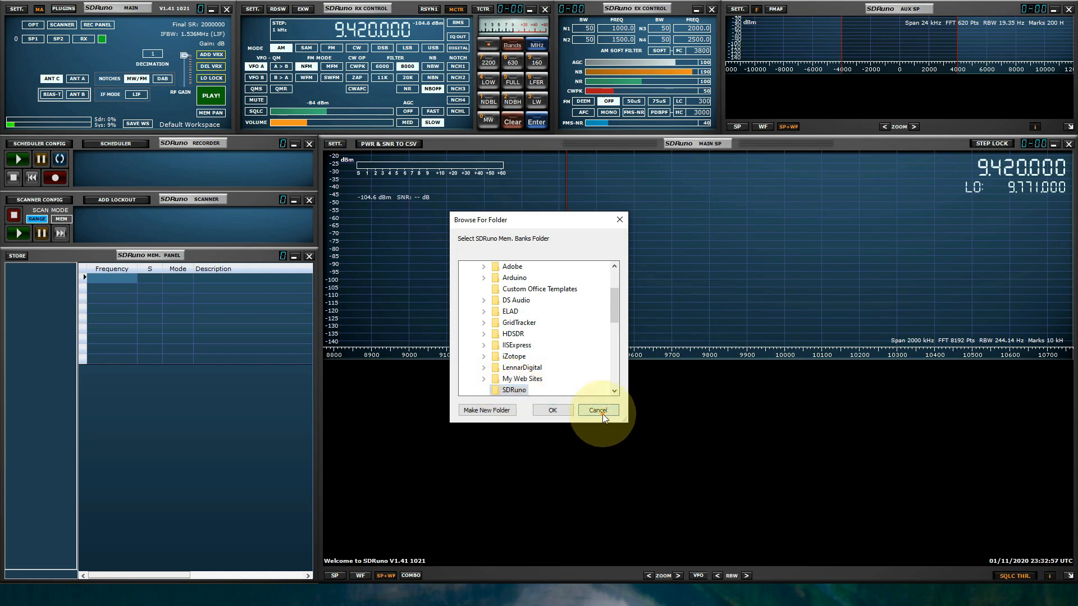
left_click(596, 410)
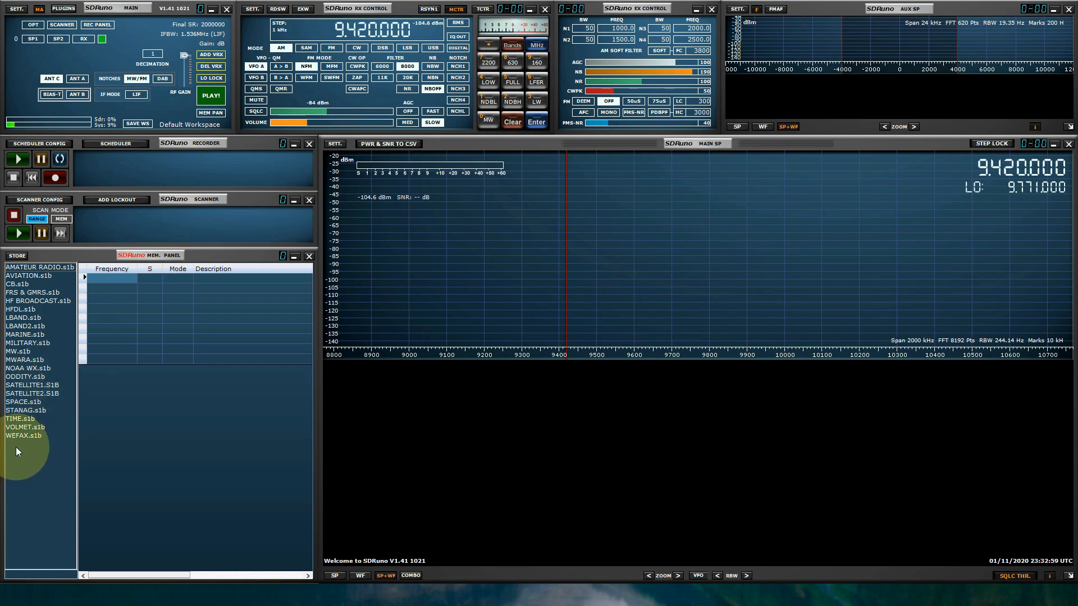
left_click(17, 351)
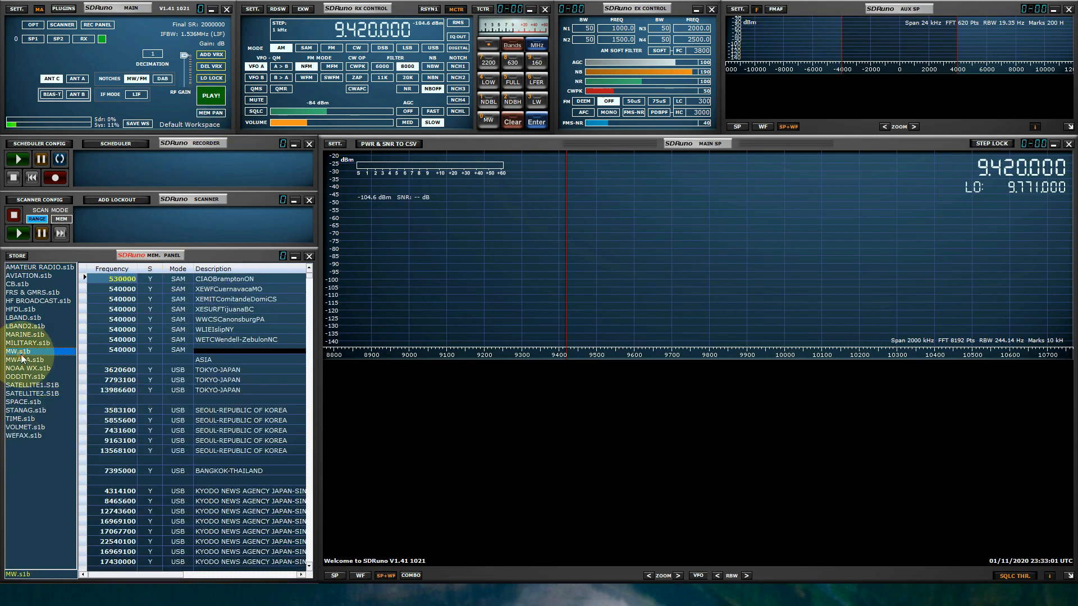
Load the FRS & GMRS.s1b bank to view its entries and AntC ports
left_click(16, 351)
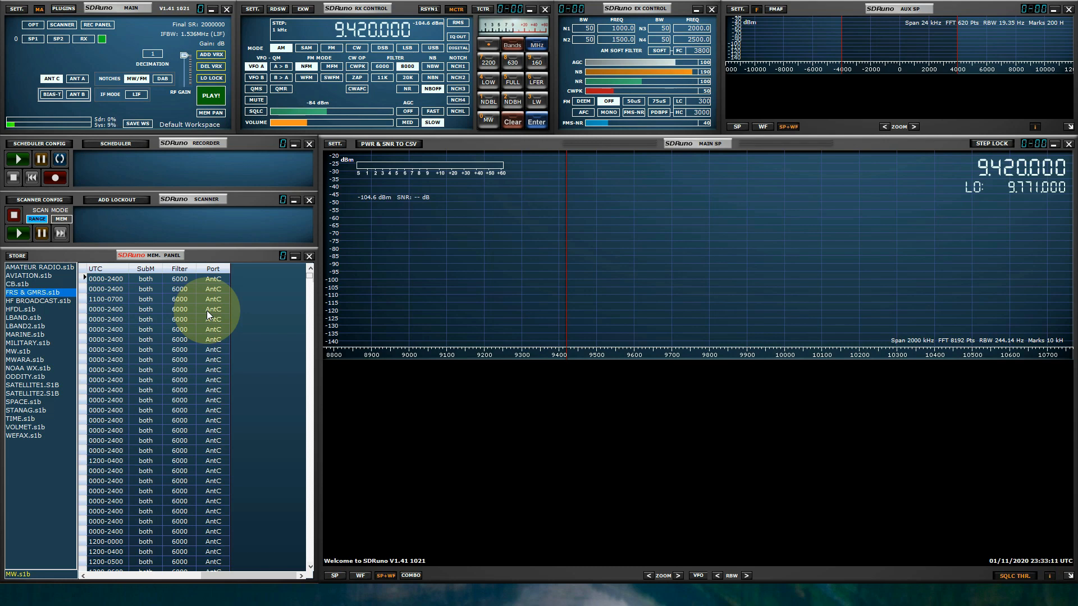
mouse_move(215, 297)
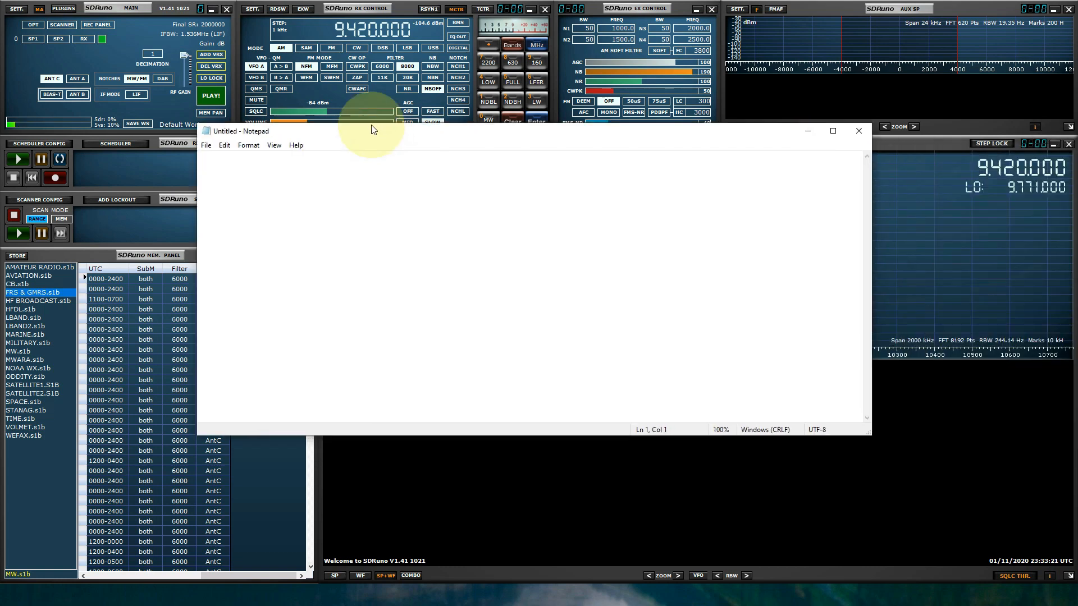
Open the TIME bank file from Documents\SDRuno in Notepad
left_click(120, 114)
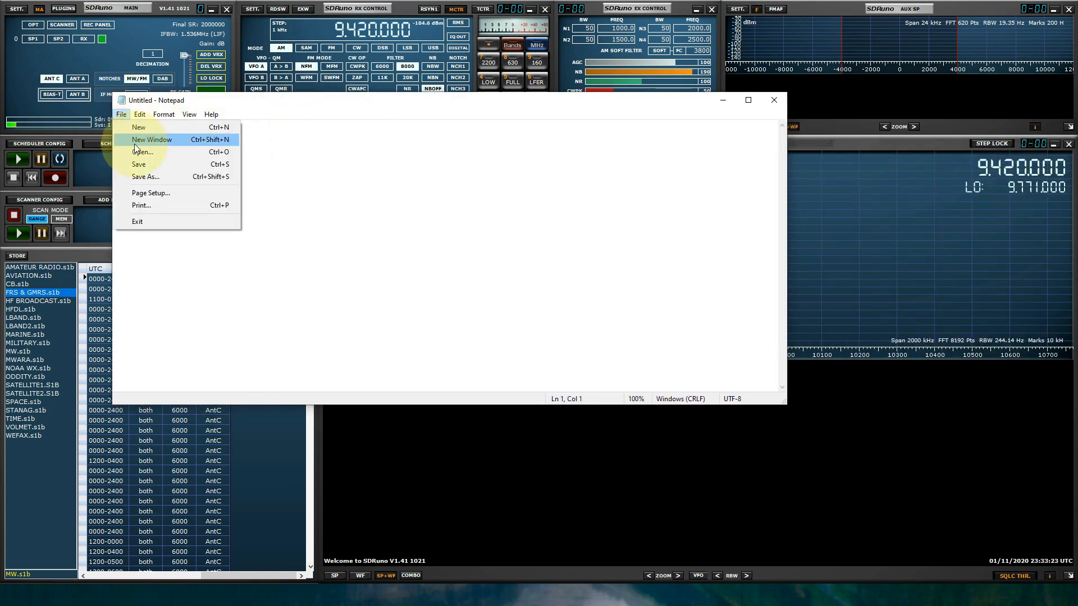
left_click(142, 151)
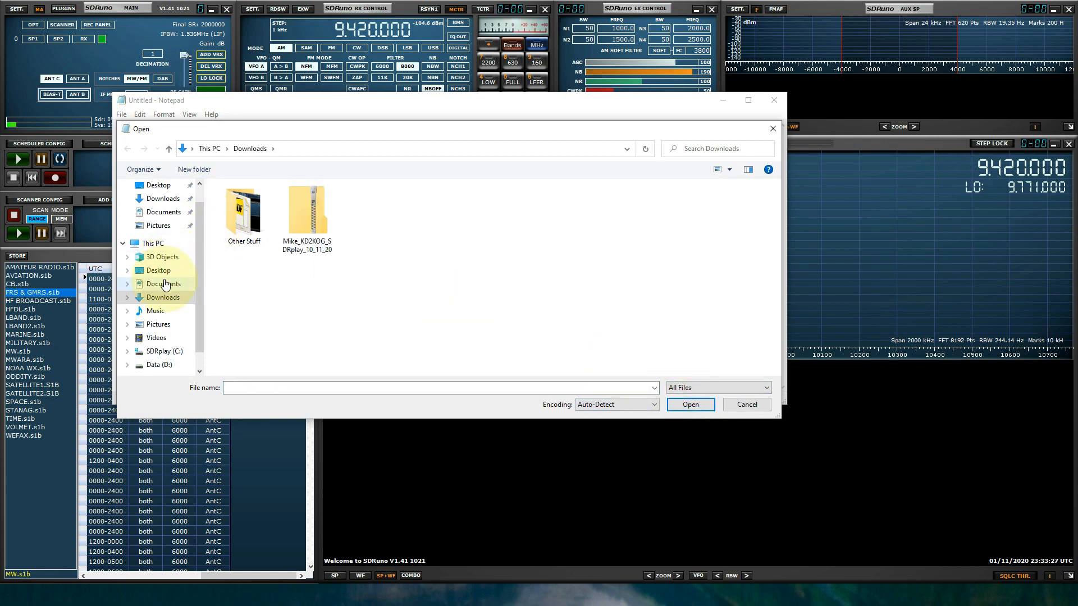
left_click(164, 284)
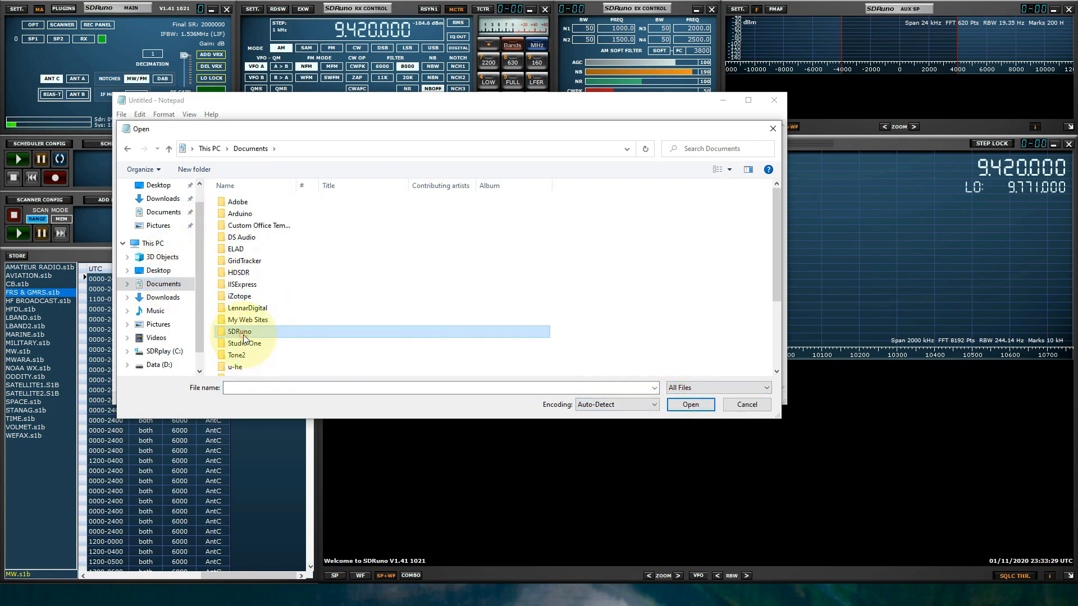
double_click(240, 331)
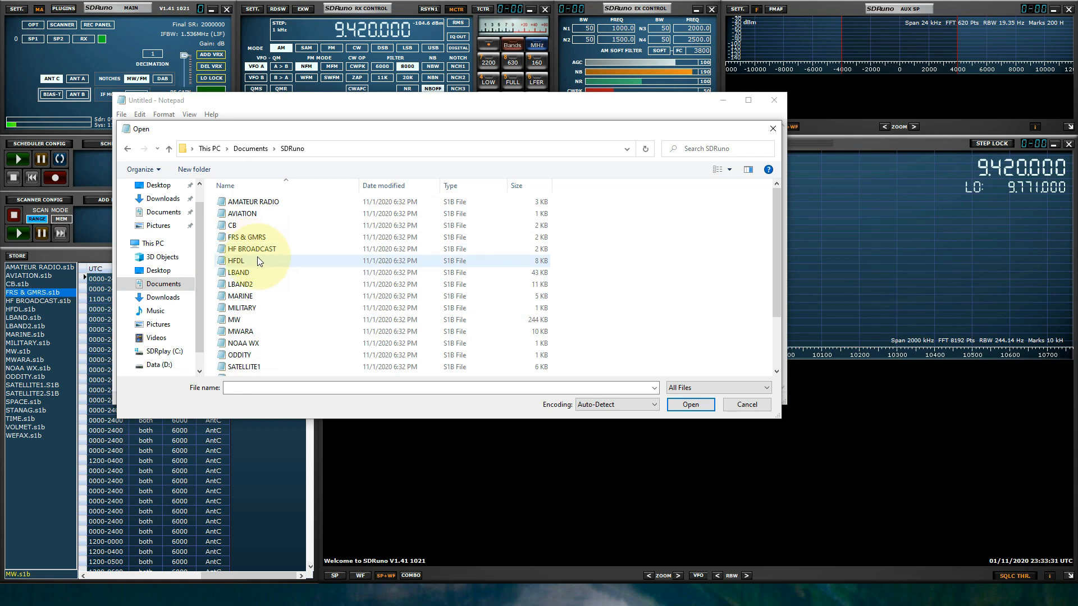
scroll("down", 3)
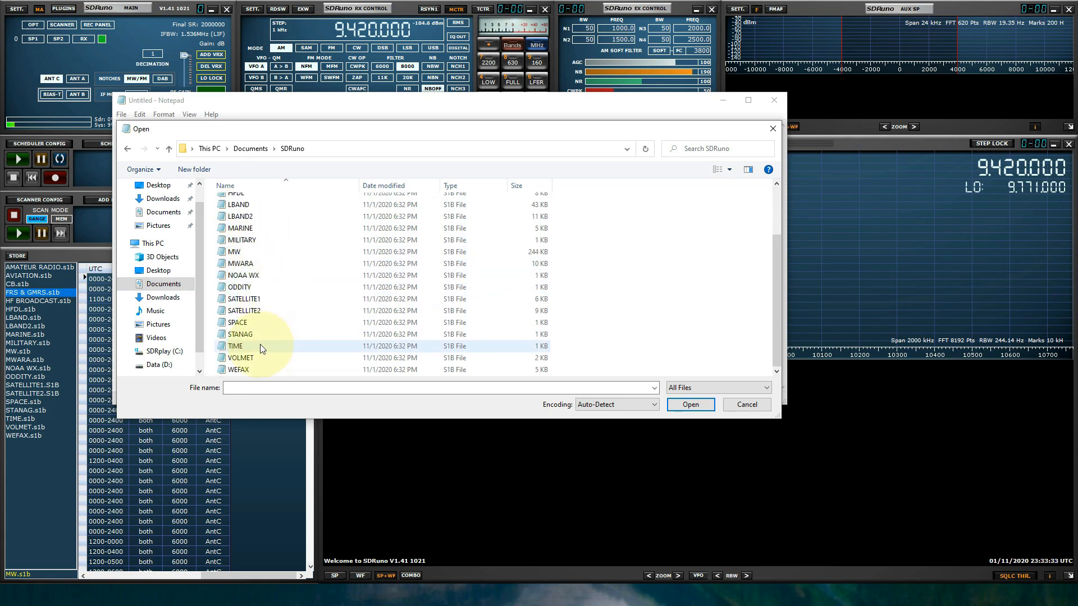
double_click(235, 346)
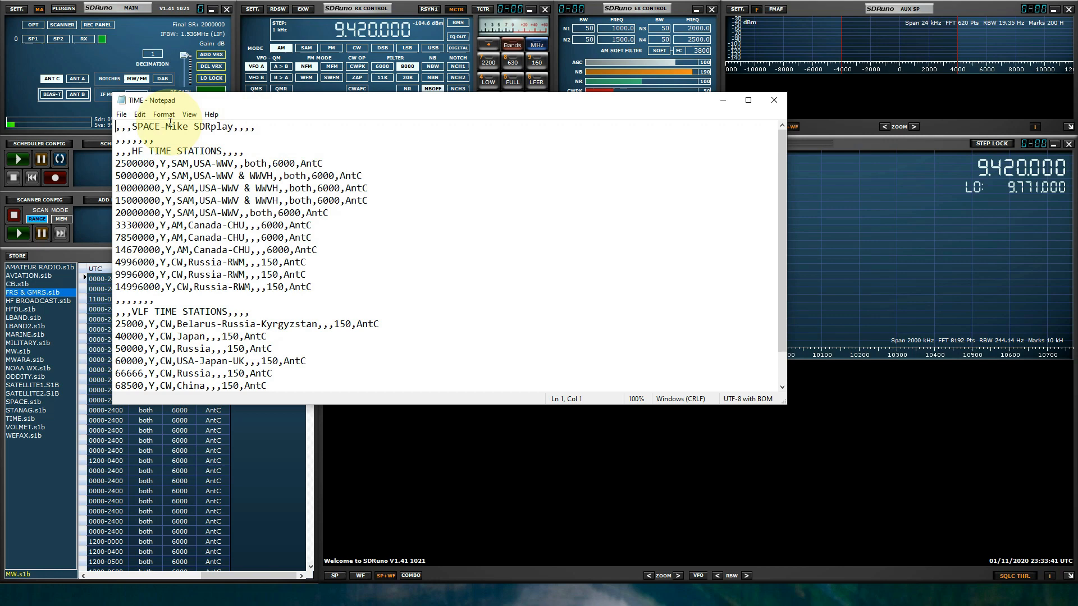
mouse_move(140, 114)
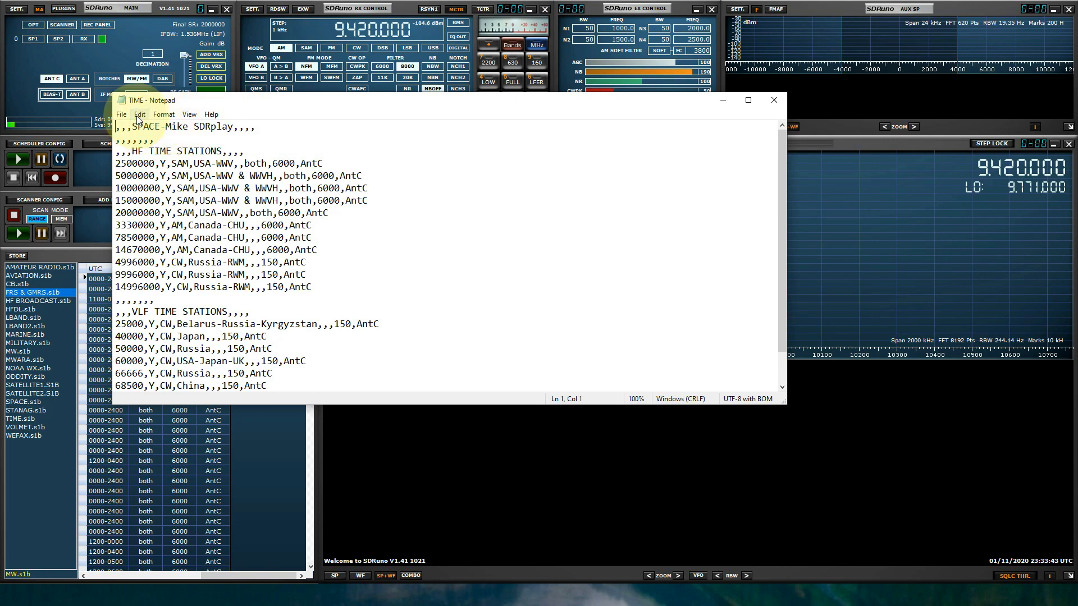
Replace every AntC with AntB in the TIME file and check the result
left_click(140, 115)
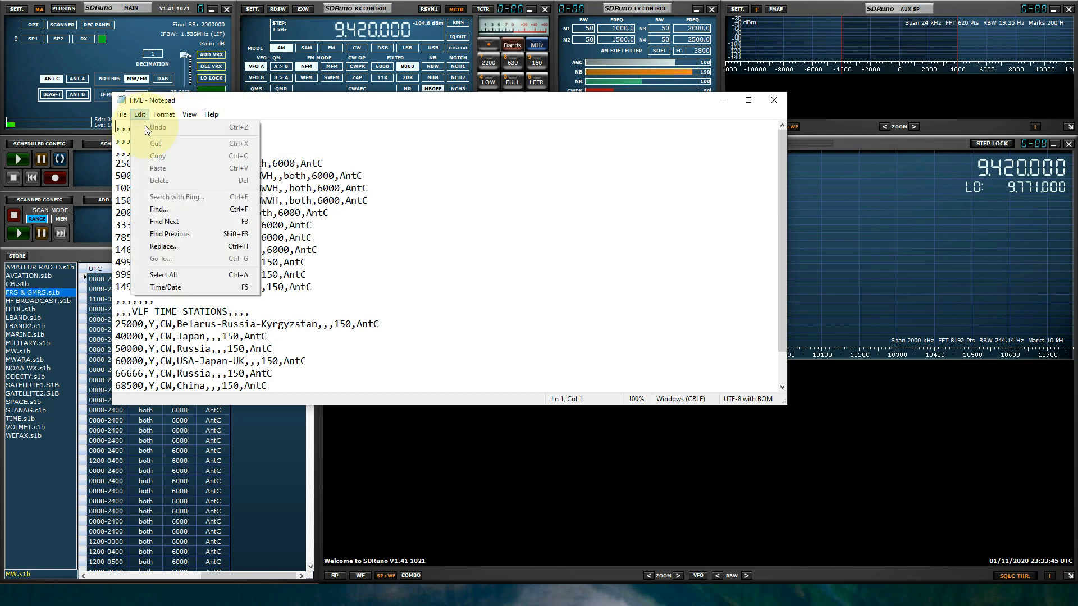
left_click(164, 245)
type("A")
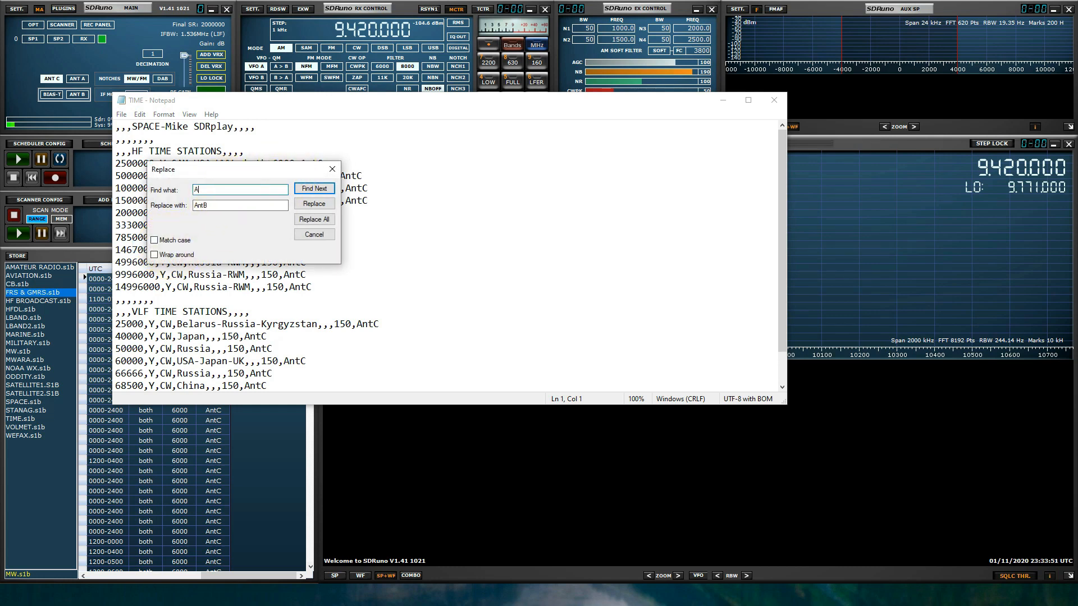
type("n")
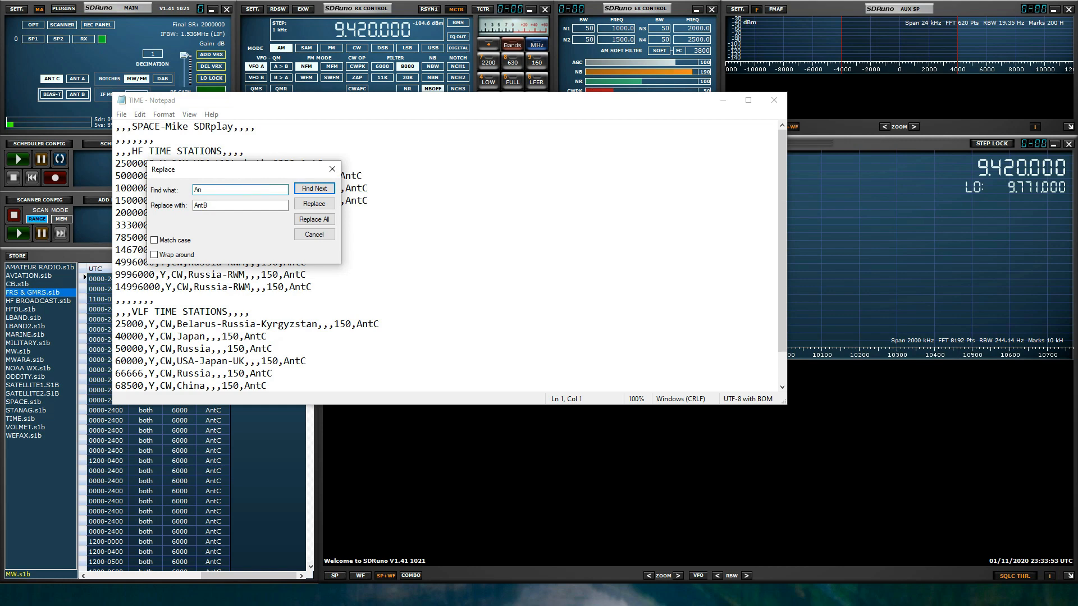
type("tC")
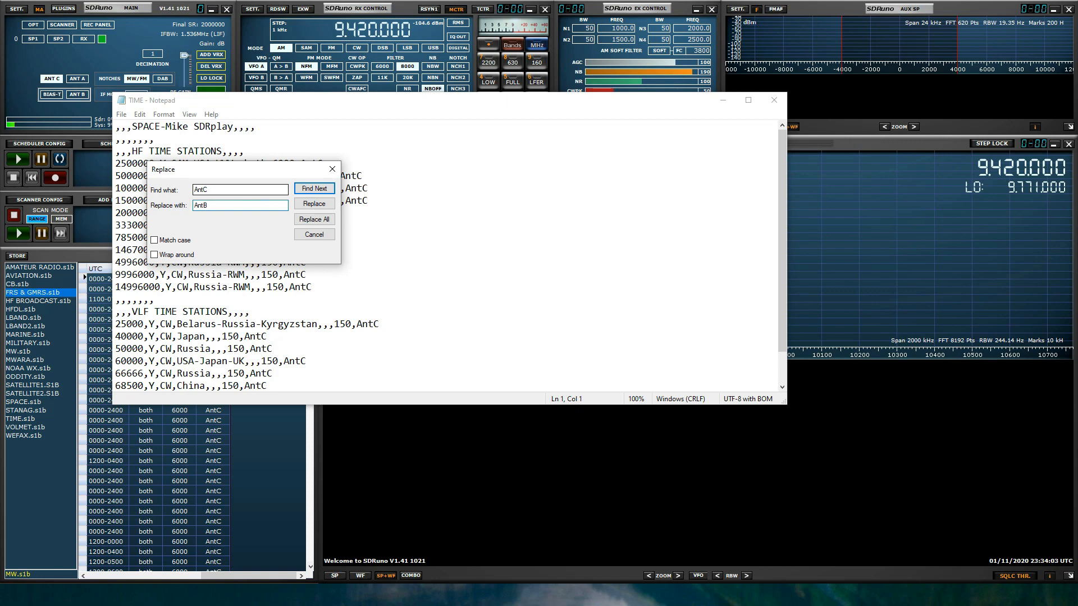
left_click(314, 219)
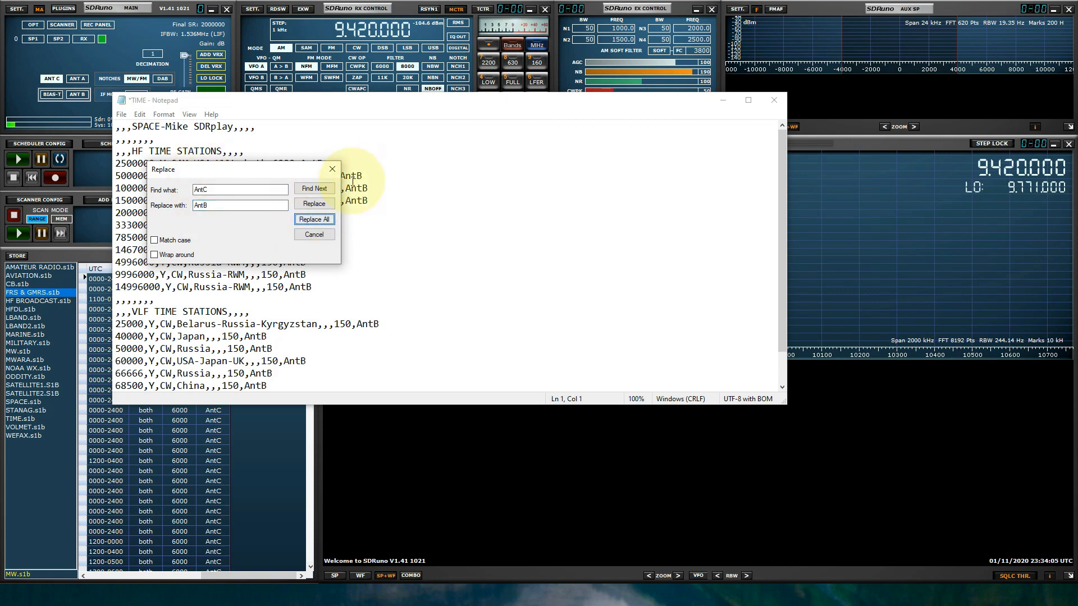
left_click(313, 219)
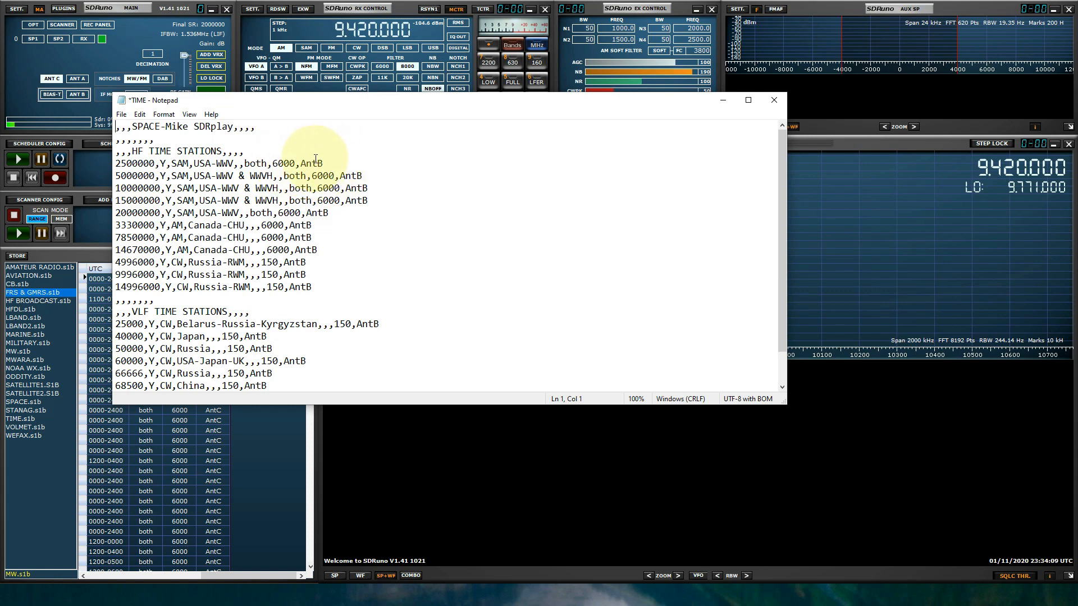
left_click(301, 164)
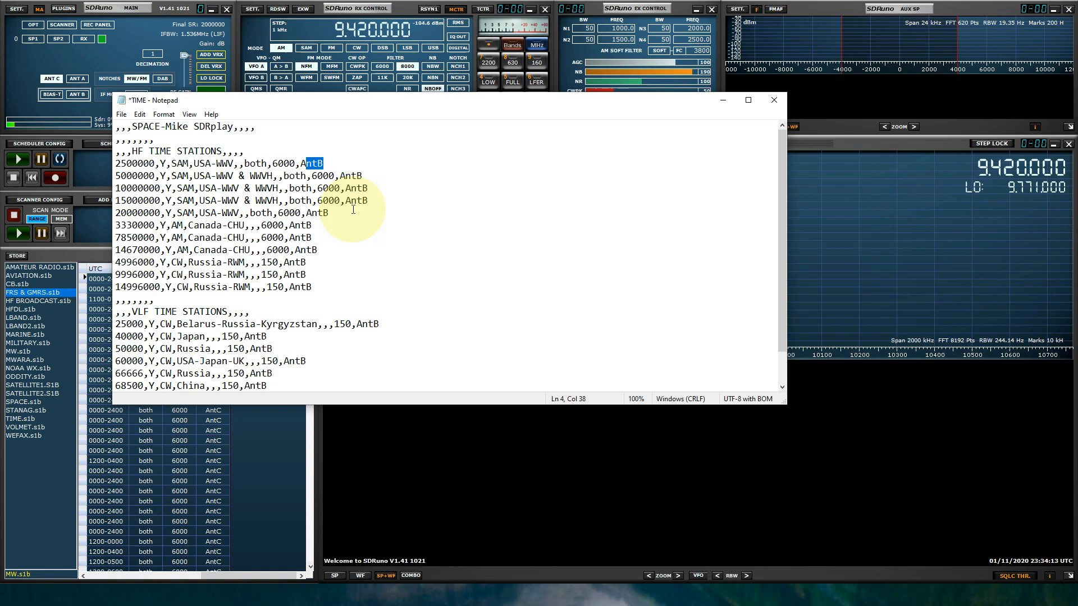
scroll("down", 3)
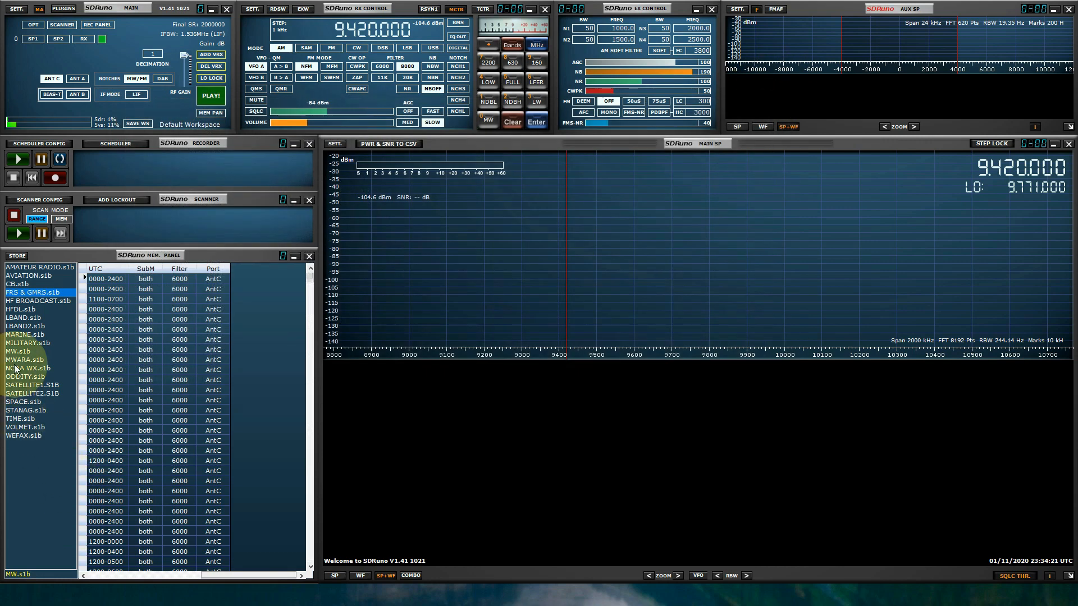
Load the edited TIME.s1b bank, its stations now on port AntB
left_click(17, 419)
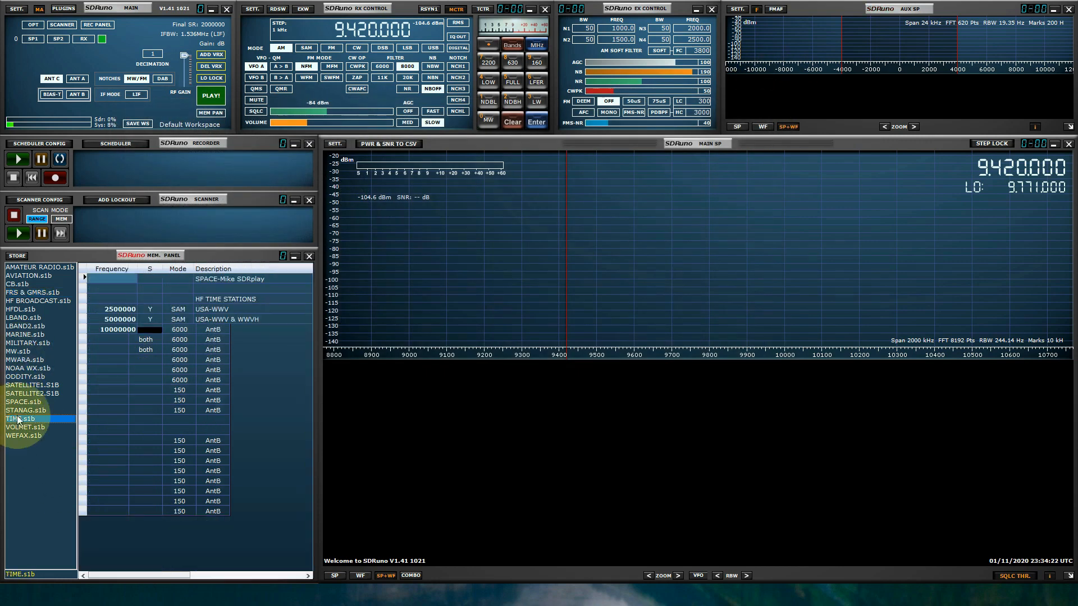